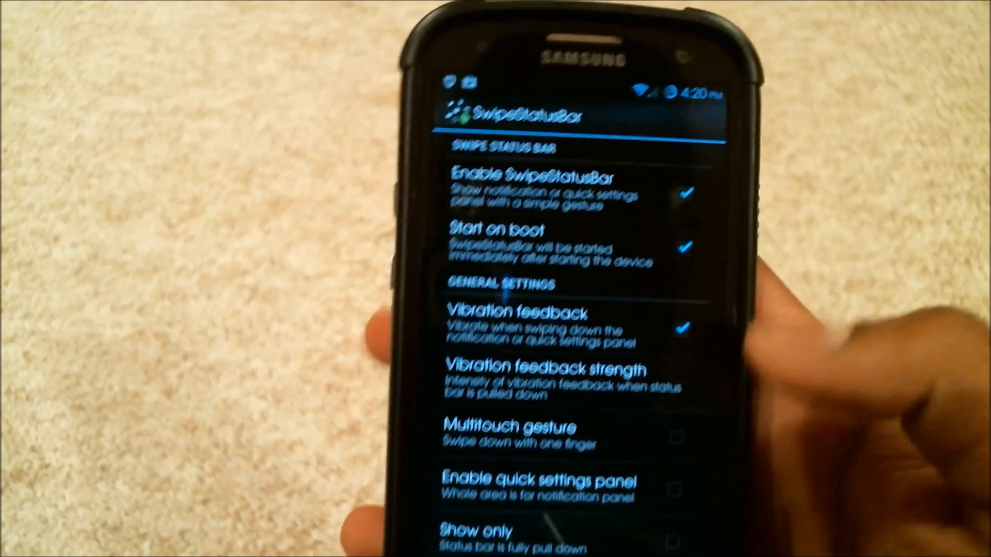
Adjust the vibration feedback strength to a low value and confirm with OK
scroll("down", 3)
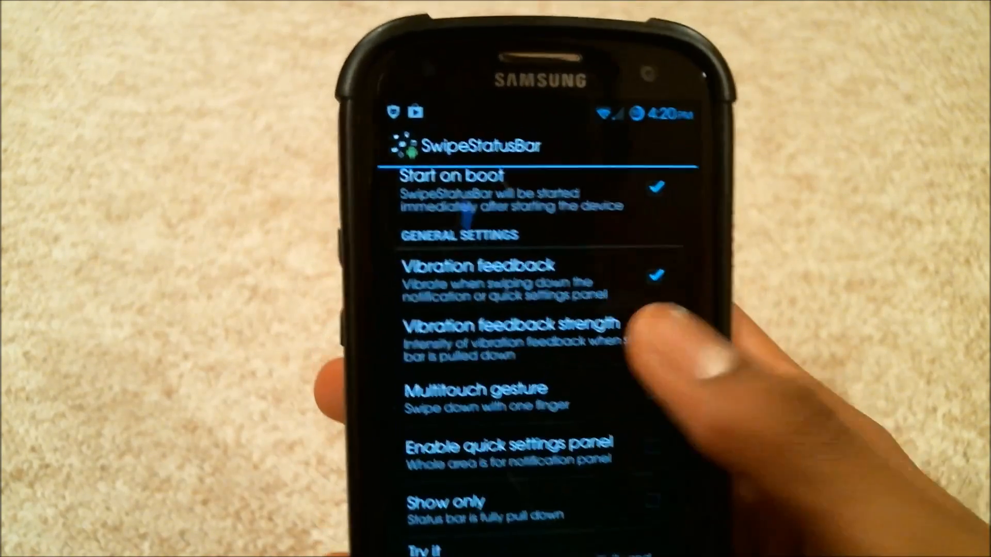
left_click(500, 328)
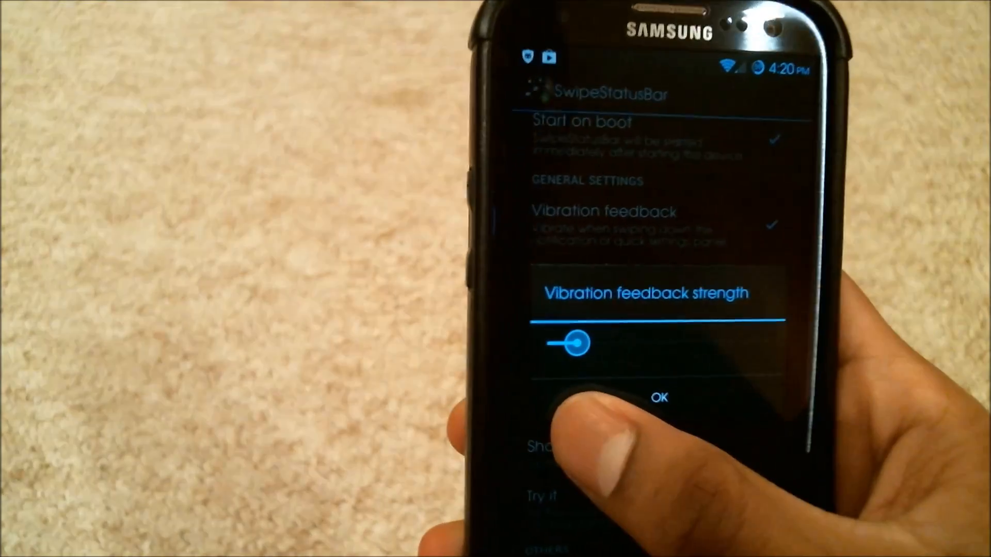
left_click(660, 397)
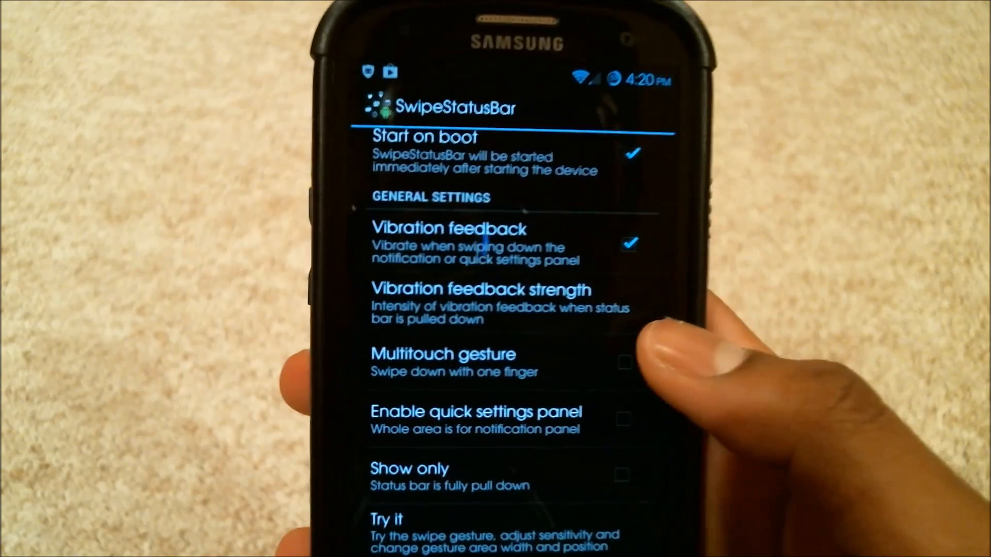
Enable the Multitouch gesture checkbox so the panel requires a two-finger swipe
left_click(622, 360)
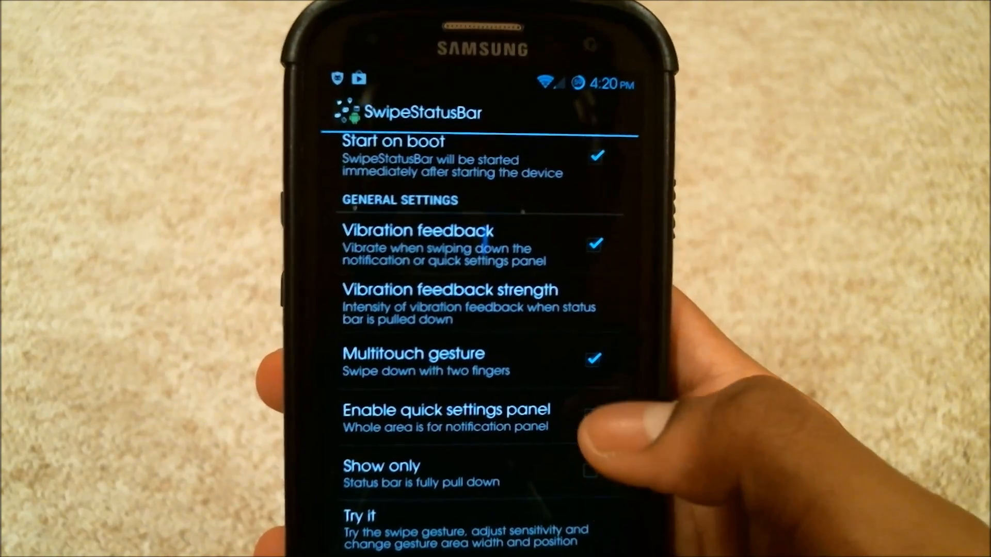
left_click(592, 359)
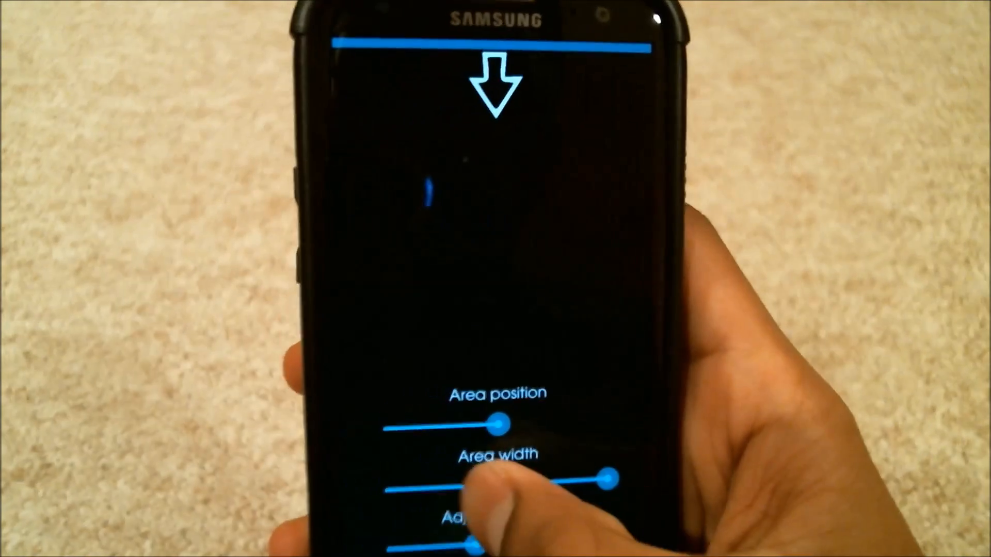
Drag the Area width and Area position sliders to resize and reposition the swipe area
left_click_drag(601, 479, 530, 480)
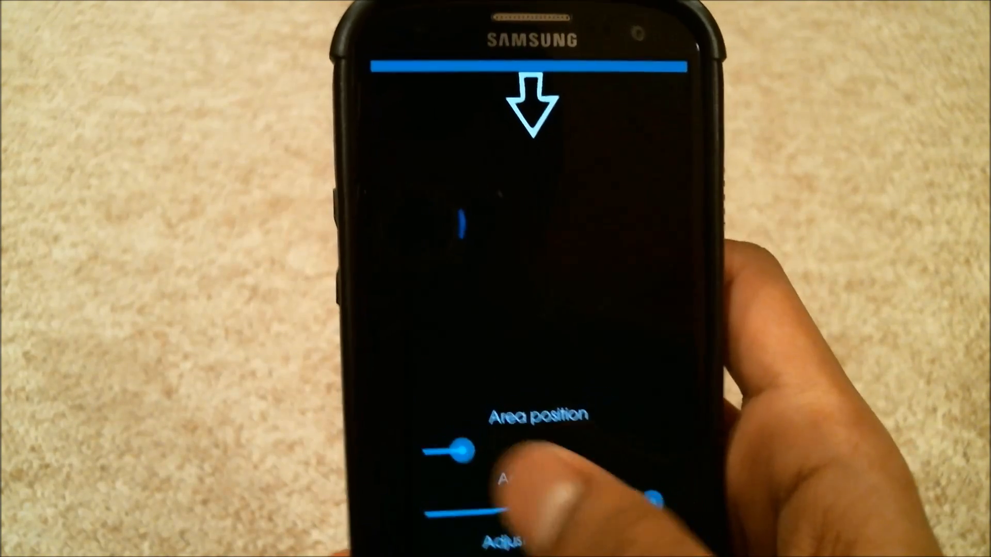
left_click_drag(455, 449, 547, 449)
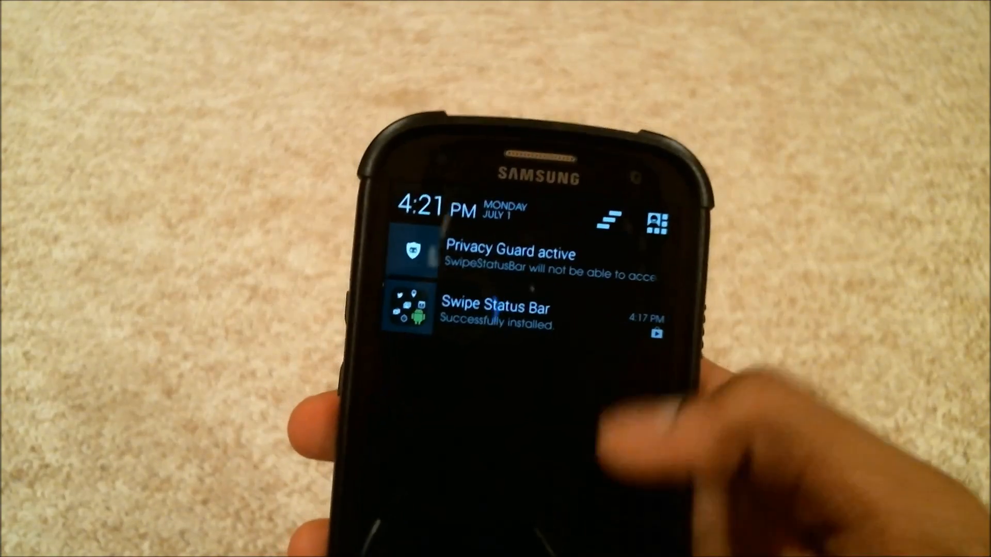
Dismiss the pulled-down notification panel to return toward the settings
left_click(493, 313)
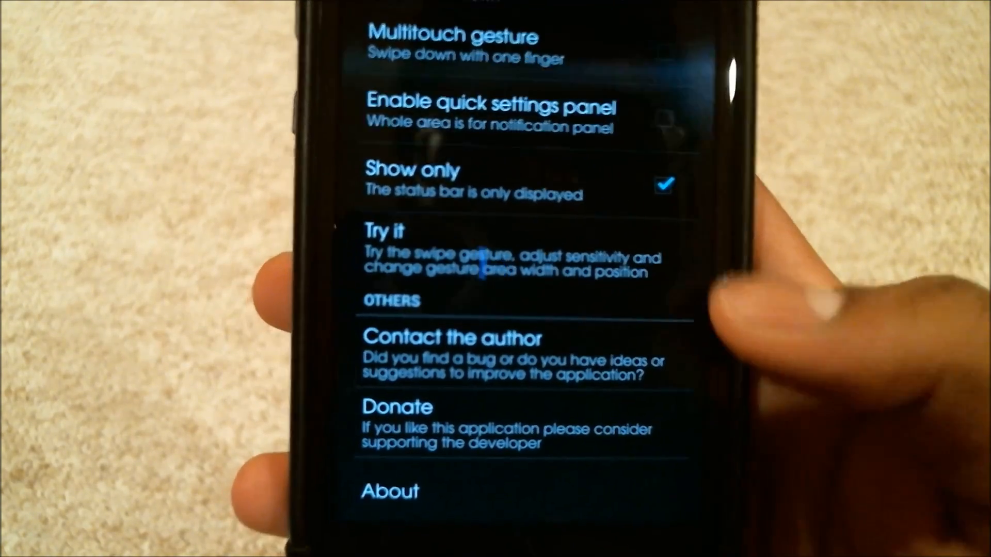
scroll("down", 3)
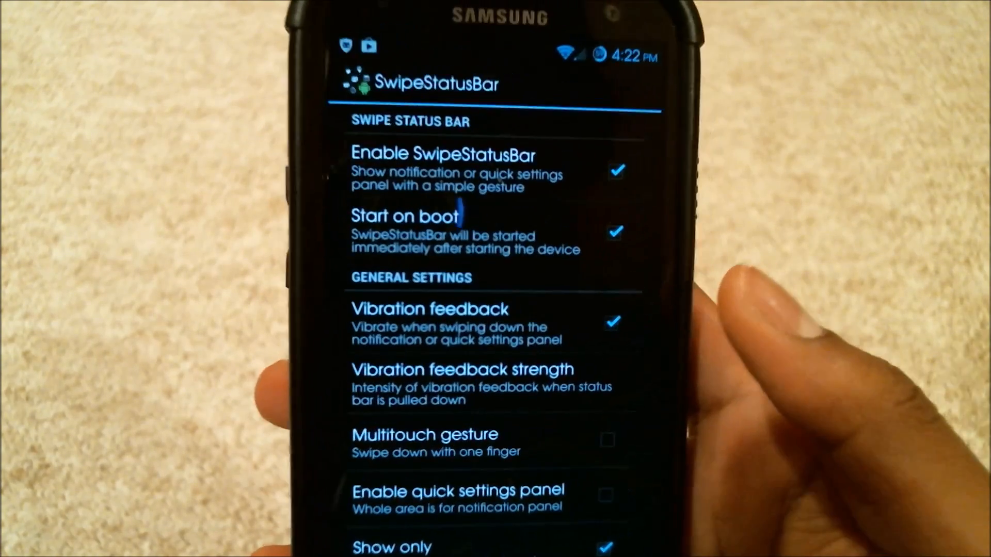
scroll("down", 3)
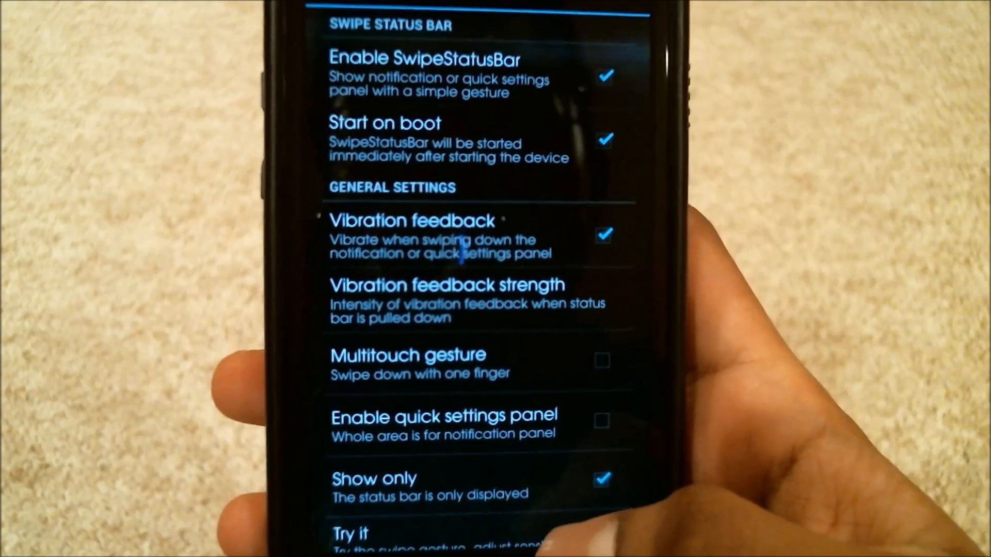
scroll("down", 3)
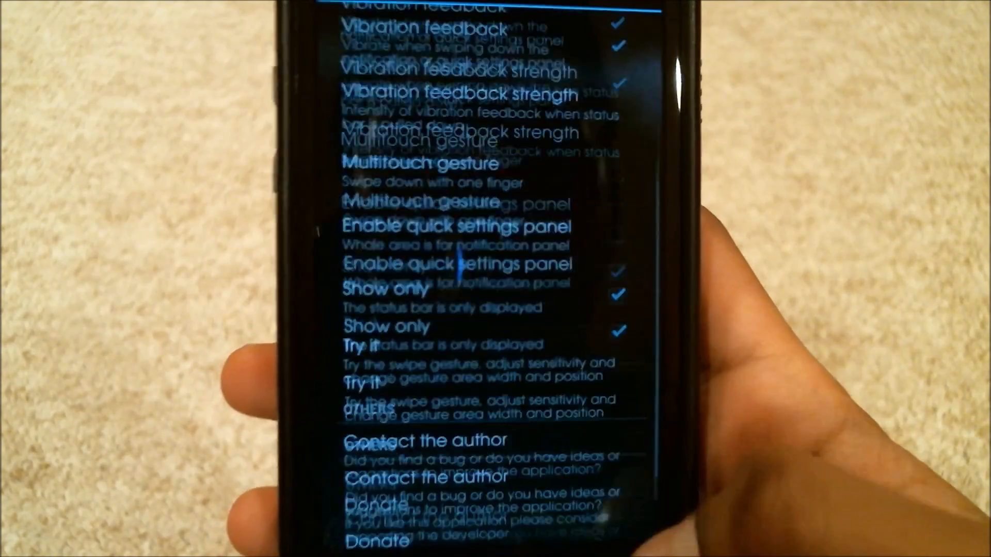